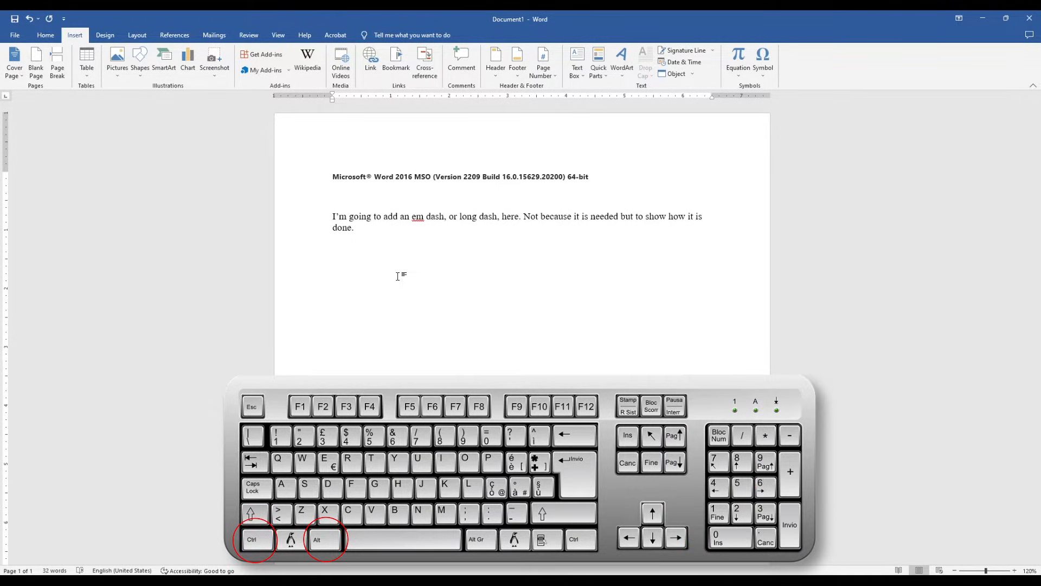
- Insert an em dash with Ctrl+Alt+minus below the paragraph, then another on the next line
key("ctrl+alt+minus")
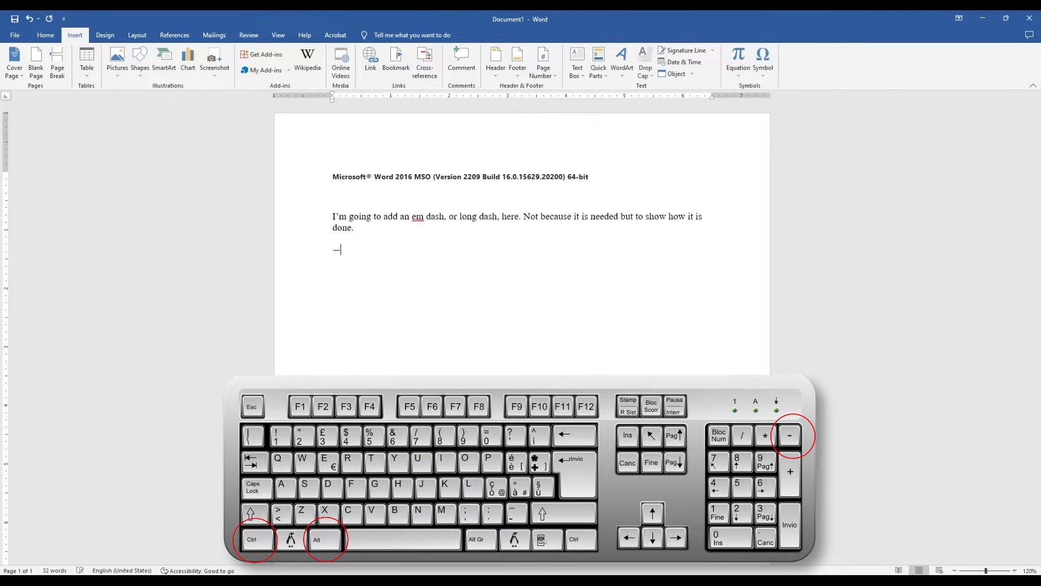
mouse_move(399, 276)
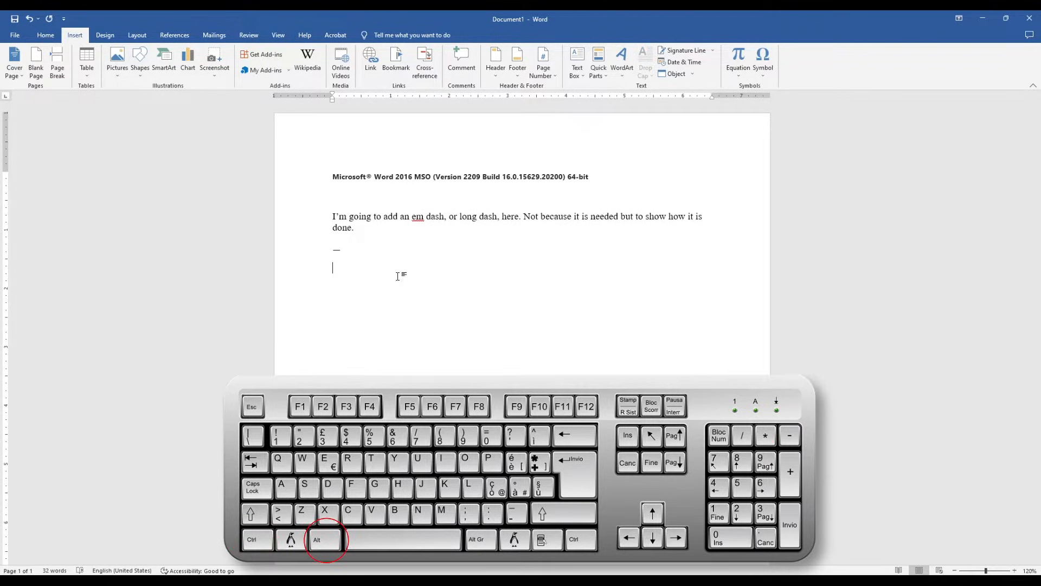
key("alt")
type("—")
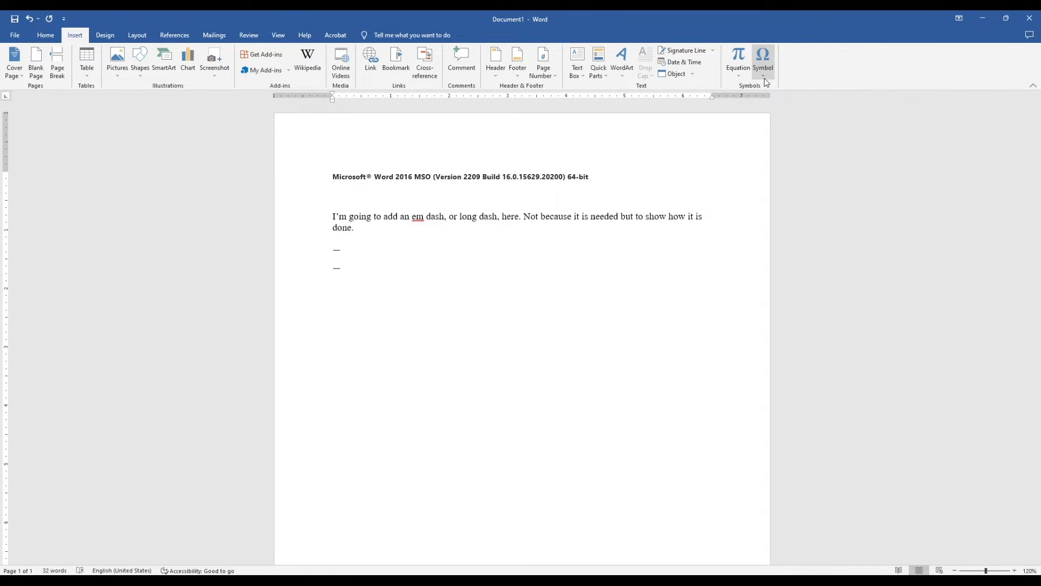
- Insert an em dash from Recently used symbols in the More Symbols dialog
left_click(763, 62)
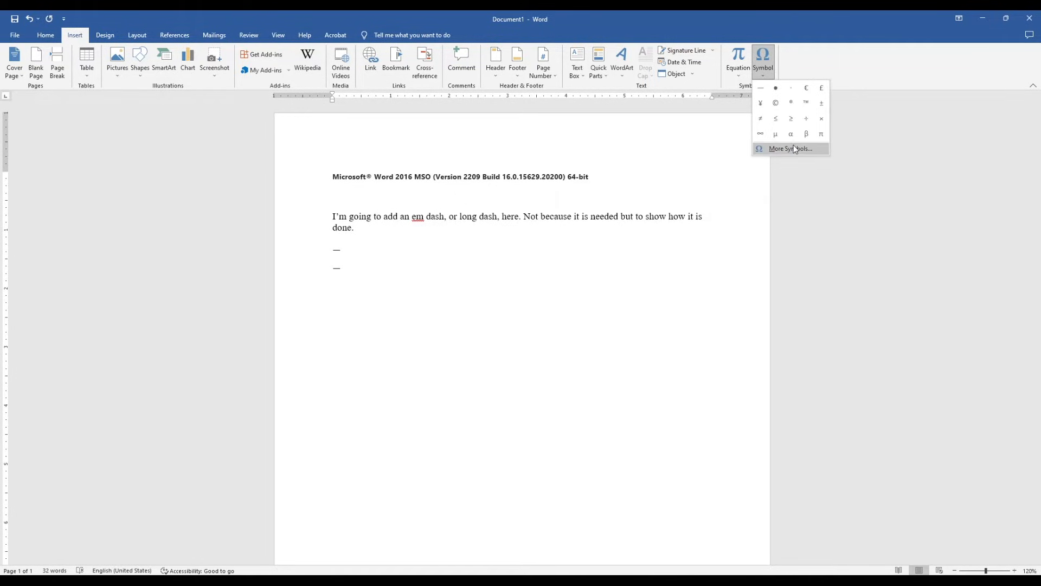
left_click(790, 148)
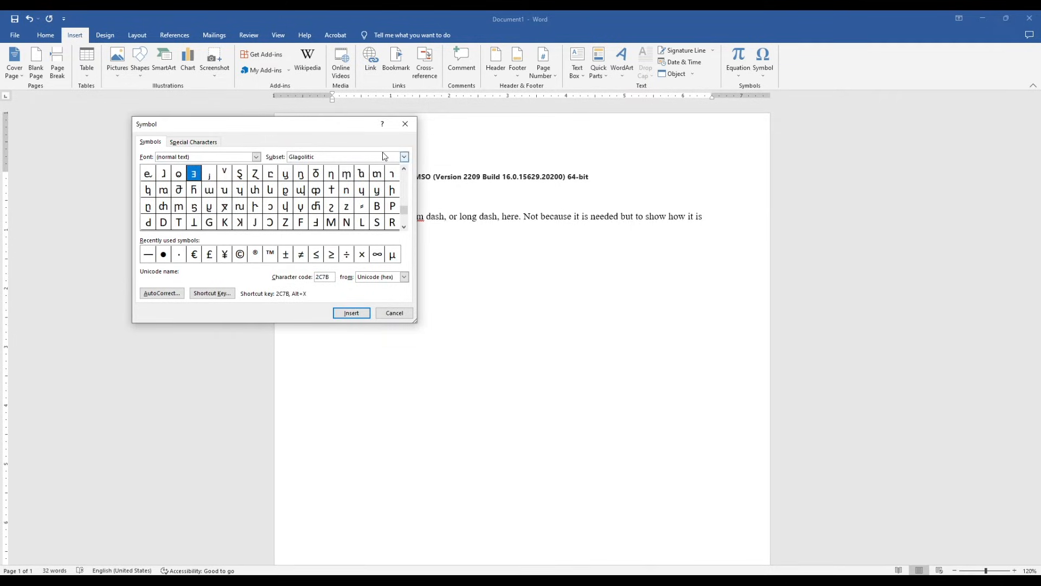
left_click(148, 254)
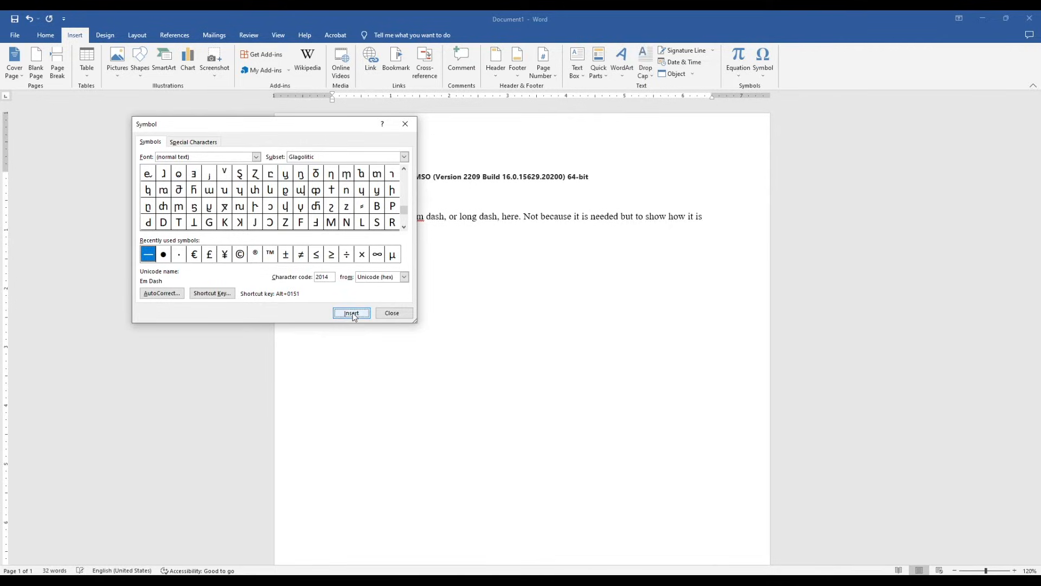
left_click(351, 313)
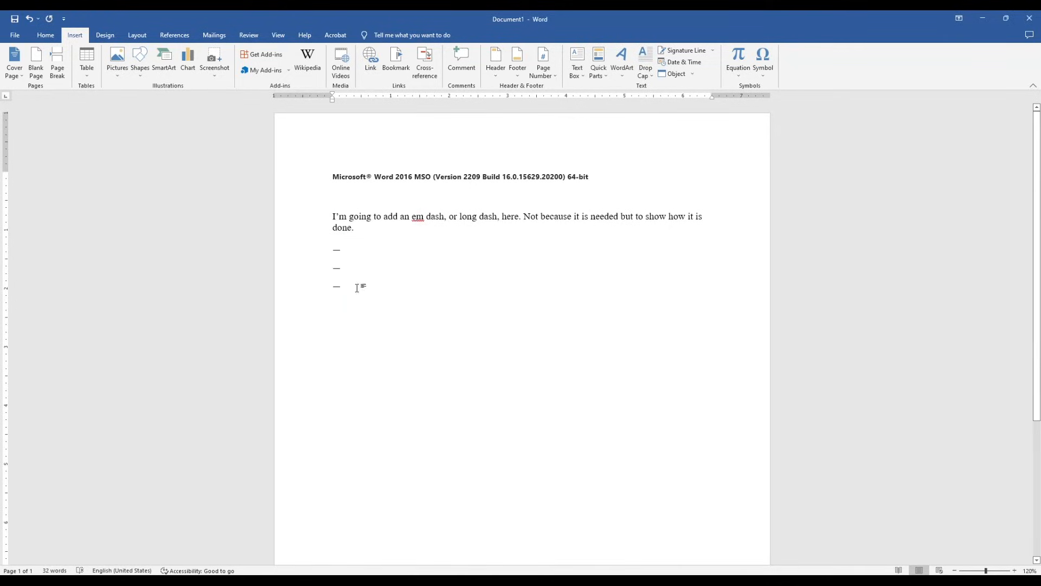
mouse_move(673, 130)
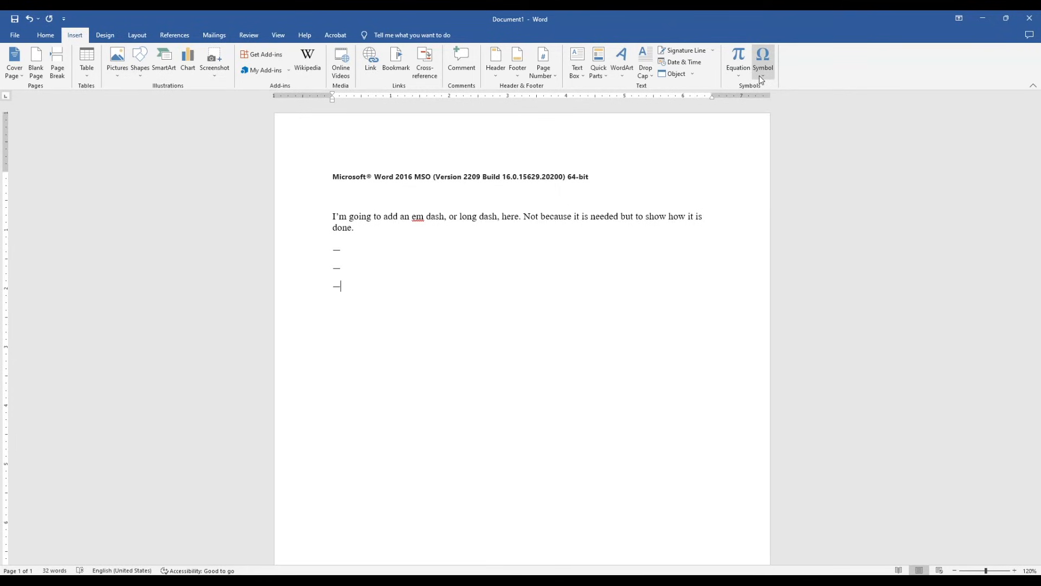
- Add a second em dash after the third one from the Symbol dropdown
left_click(763, 63)
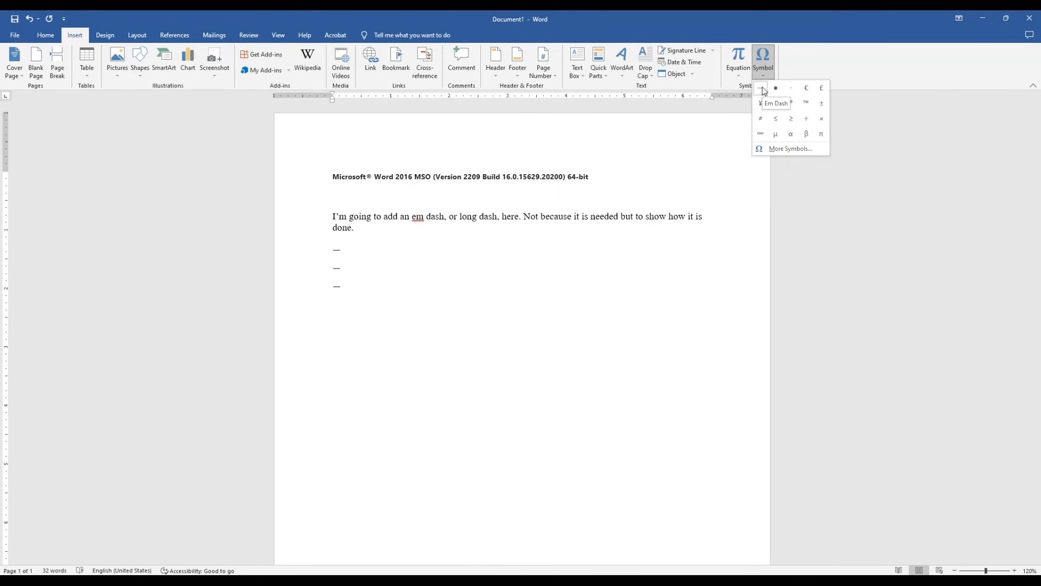
left_click(760, 89)
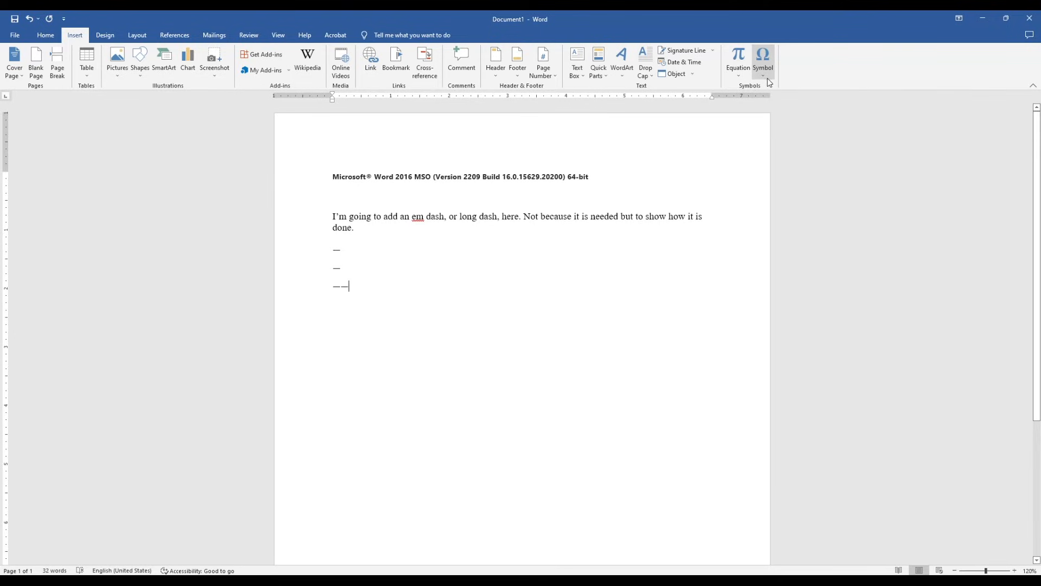
left_click(762, 60)
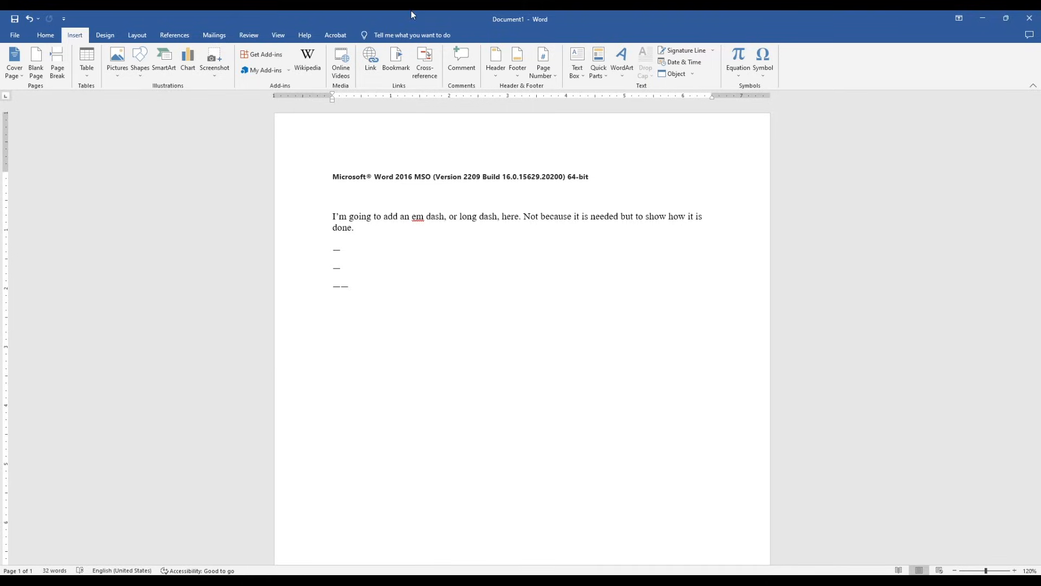
- Type 'Word--word' on a new line so AutoCorrect turns the hyphens into an em dash
type("word")
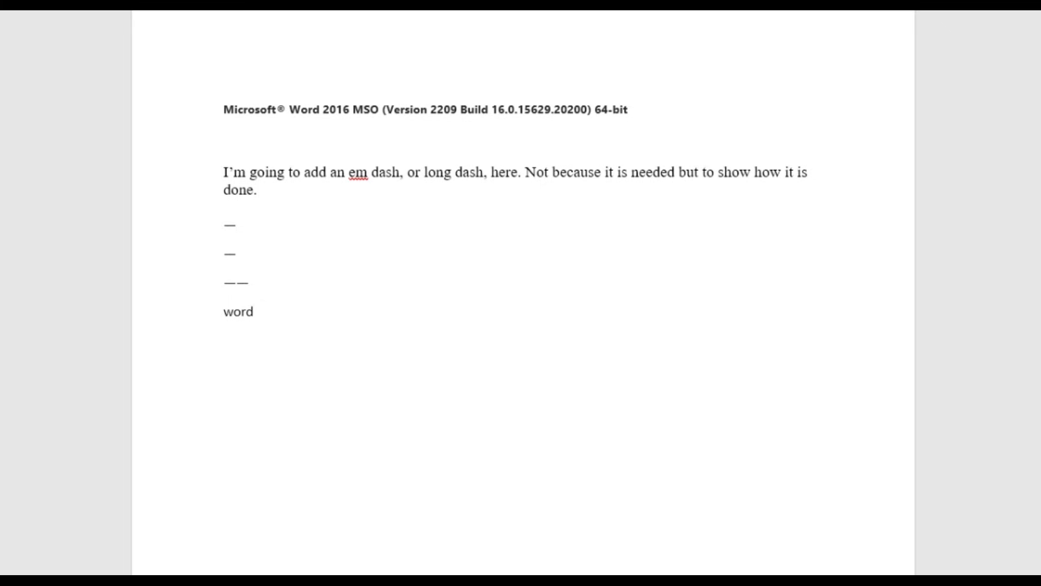
type("Word--")
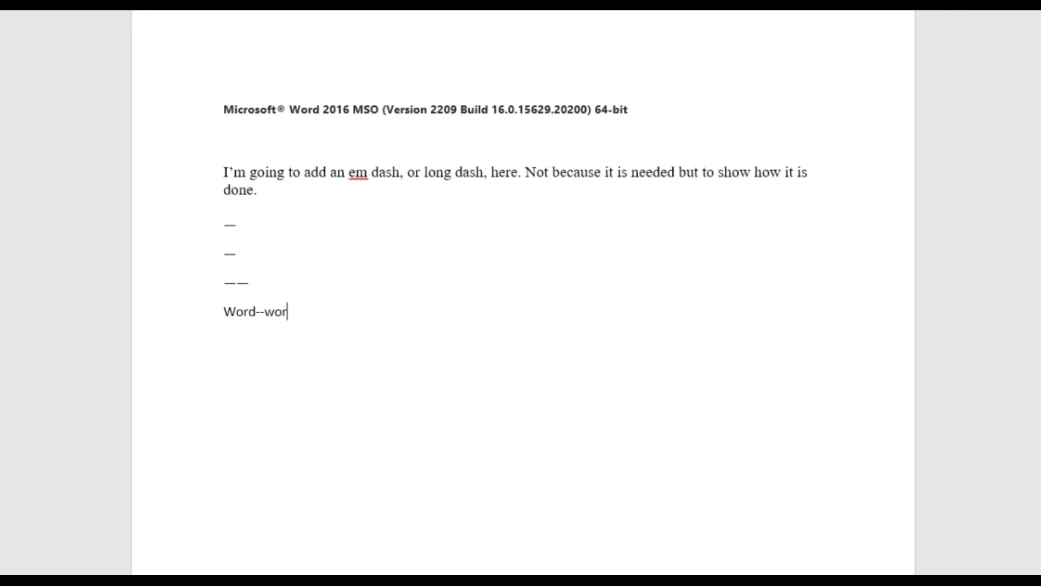
type("d")
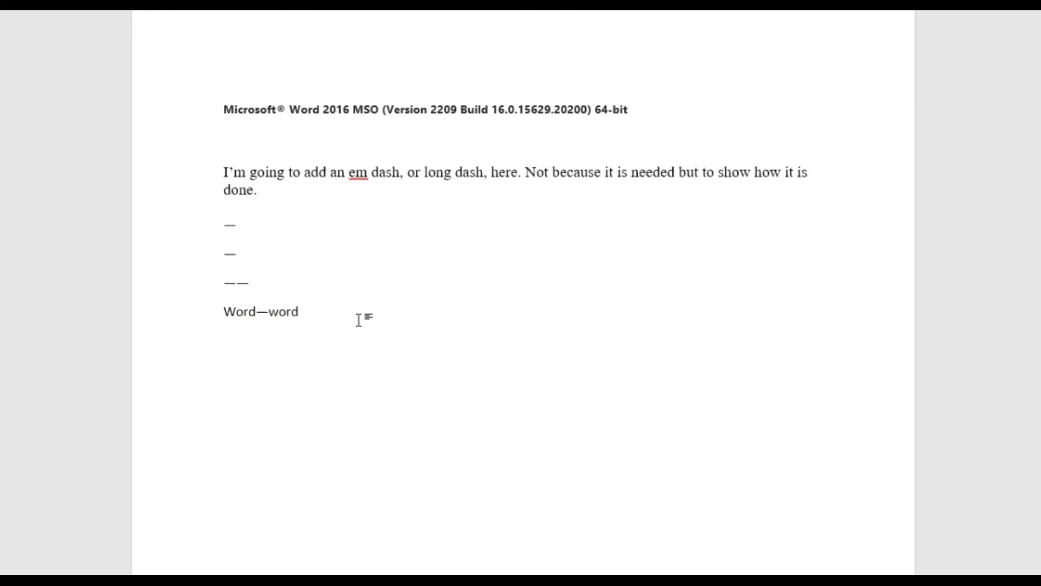
left_click(300, 311)
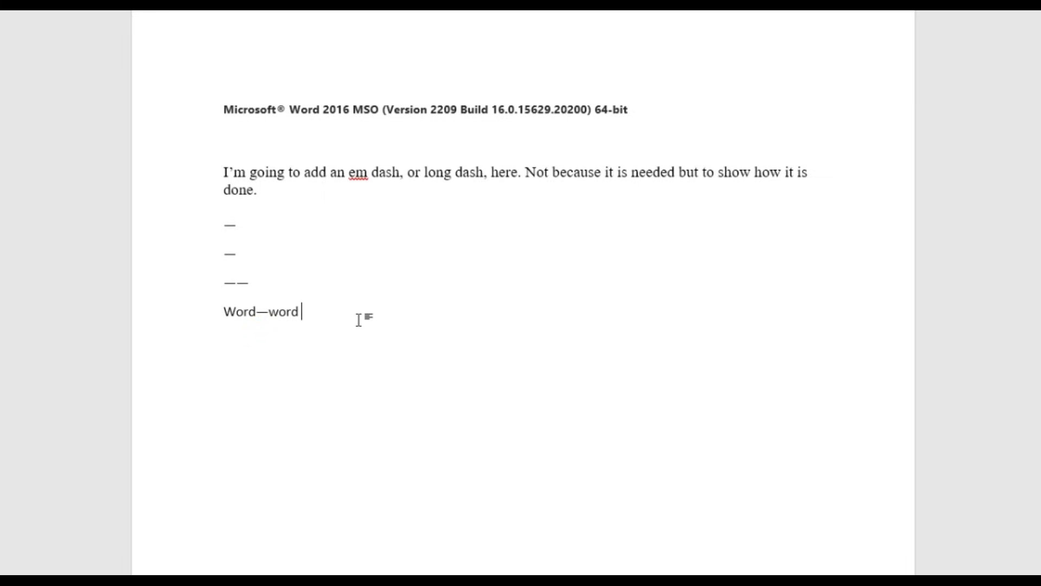